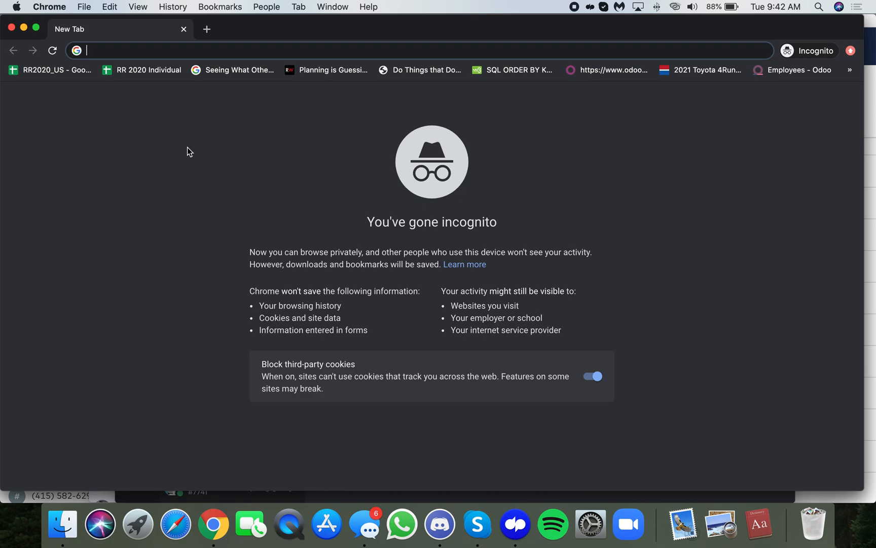
Go to the Odoo login page (odoo.com/web/login) from the address bar.
text(odoo.com/web/logi)
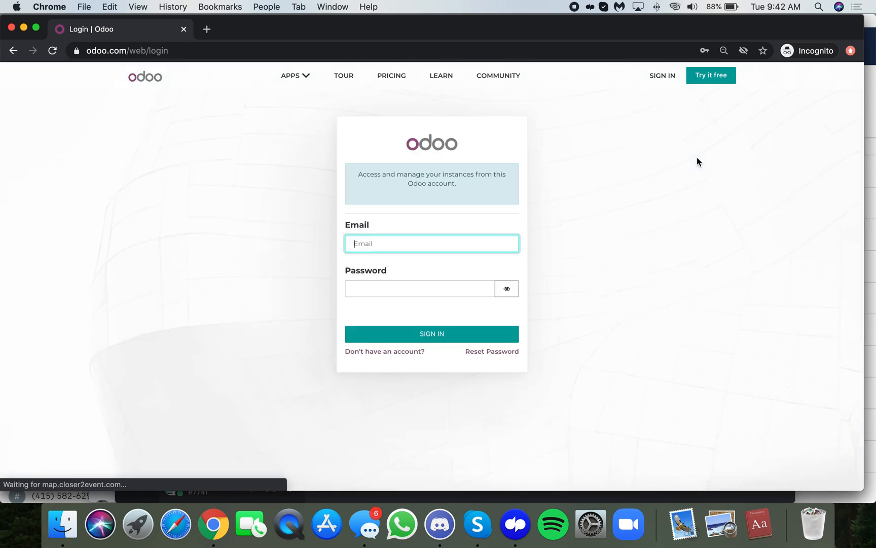
Sign in to the Odoo portal using the saved credential suggestion for 'nko'.
text(nko)
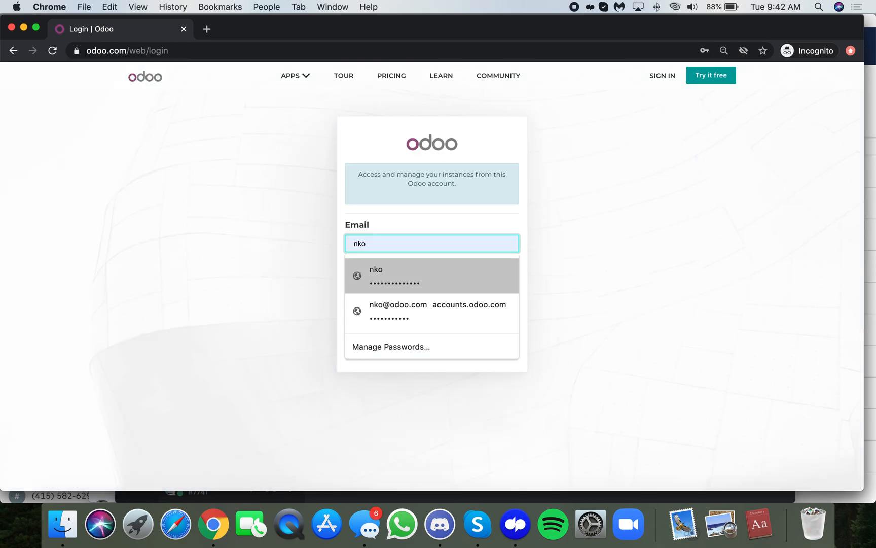
click(431, 275)
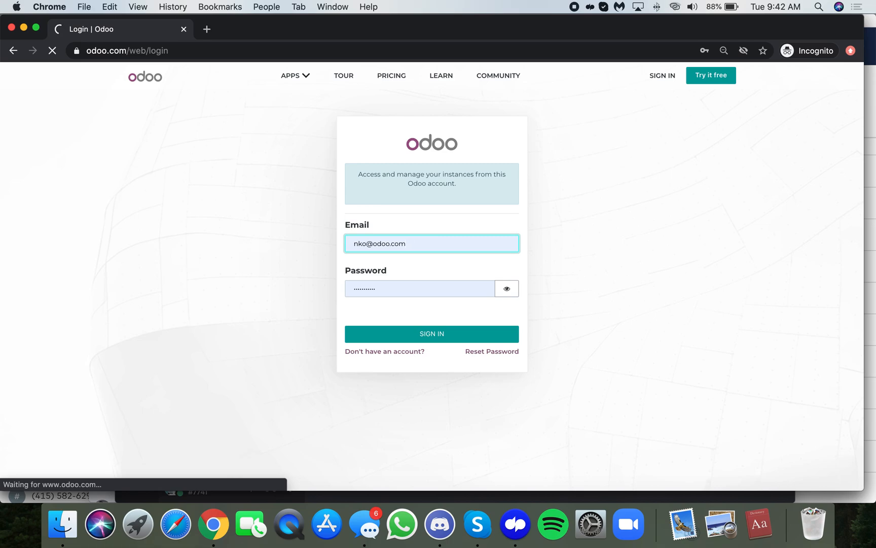
click(431, 334)
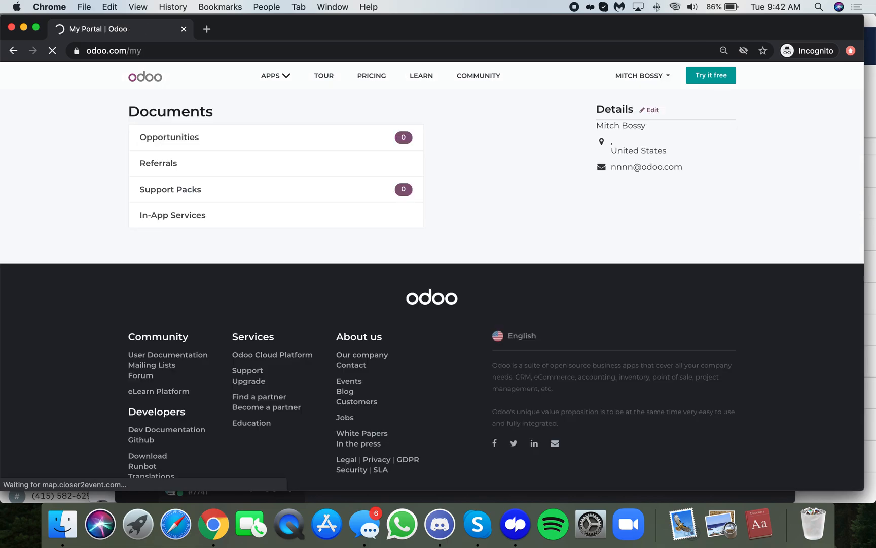
View the portal's Contact Details edit form via the account Details Edit link.
click(639, 75)
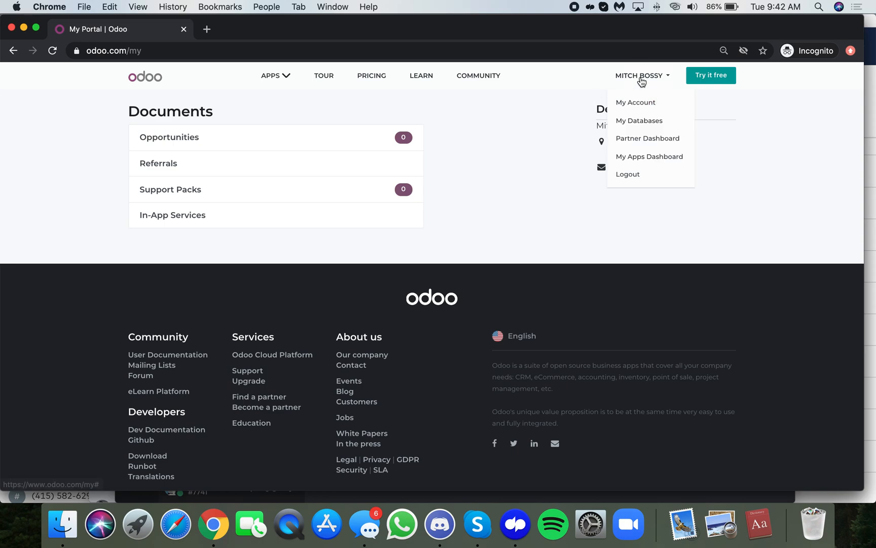
mouse_move(654, 83)
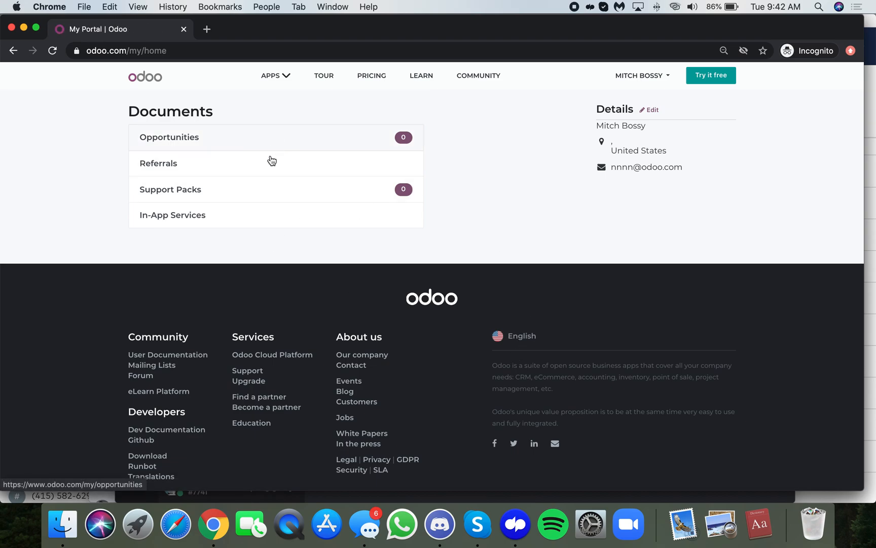
mouse_move(277, 159)
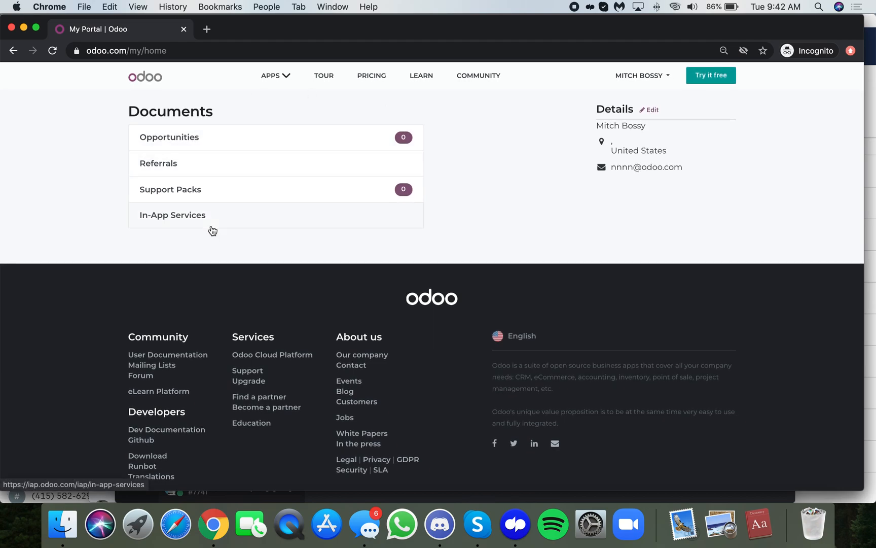
mouse_move(296, 198)
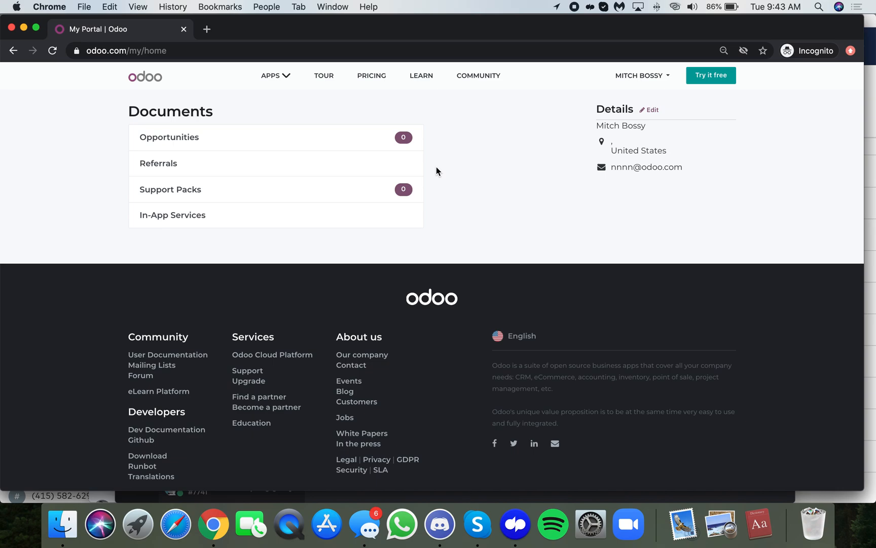
mouse_move(617, 164)
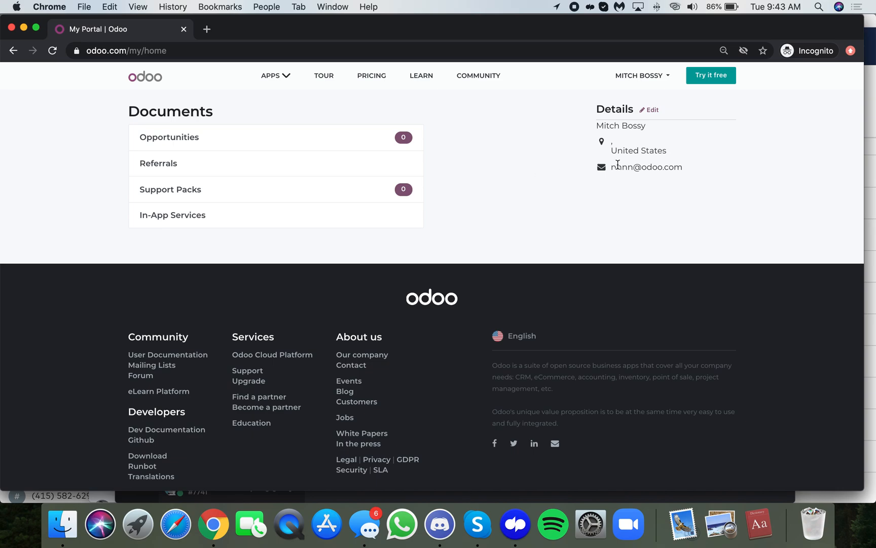
click(651, 110)
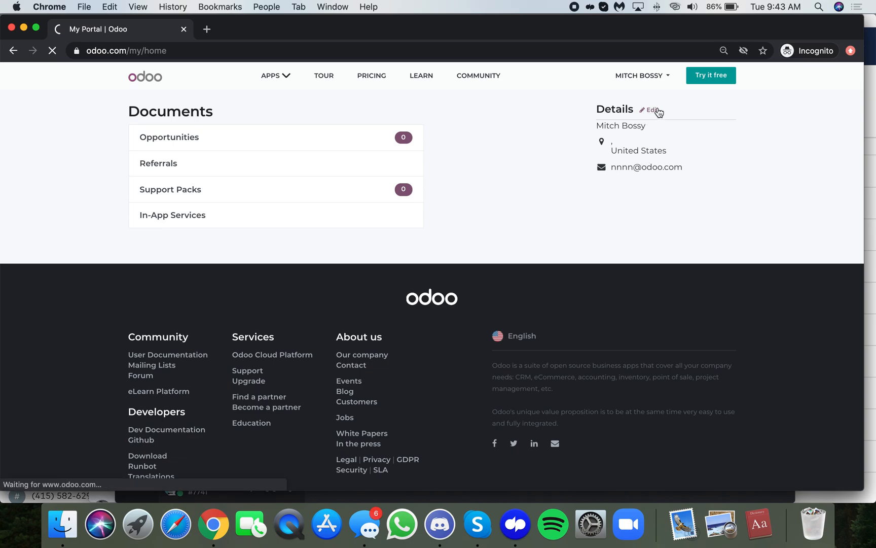
click(653, 109)
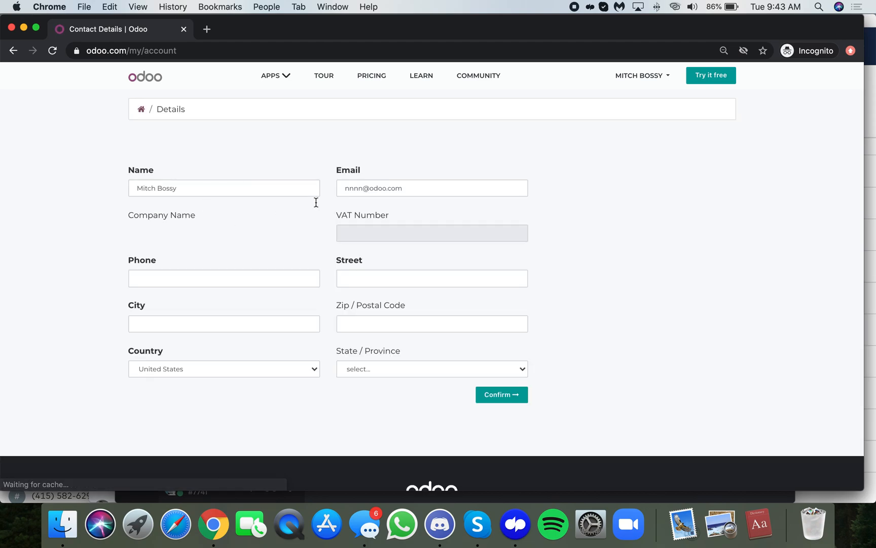
mouse_move(127, 185)
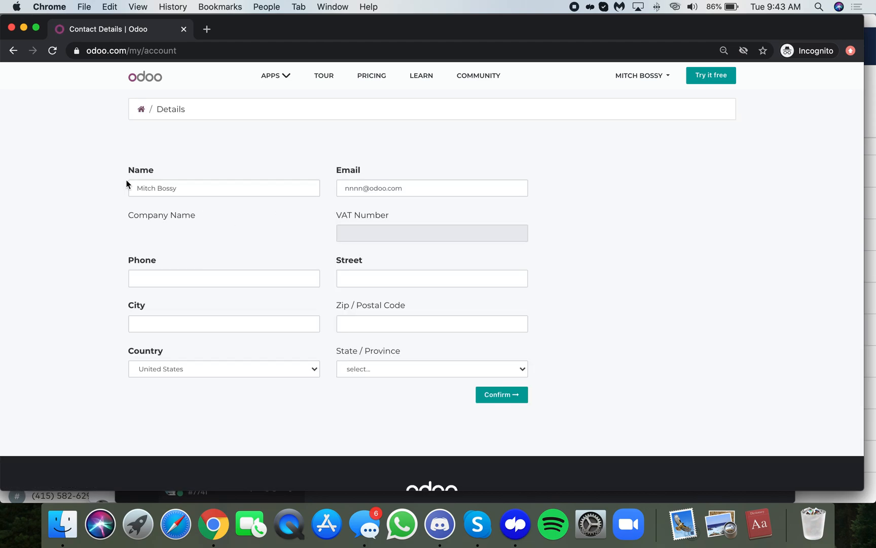
Navigate from the portal to the public odoo.com homepage via the address bar.
click(130, 51)
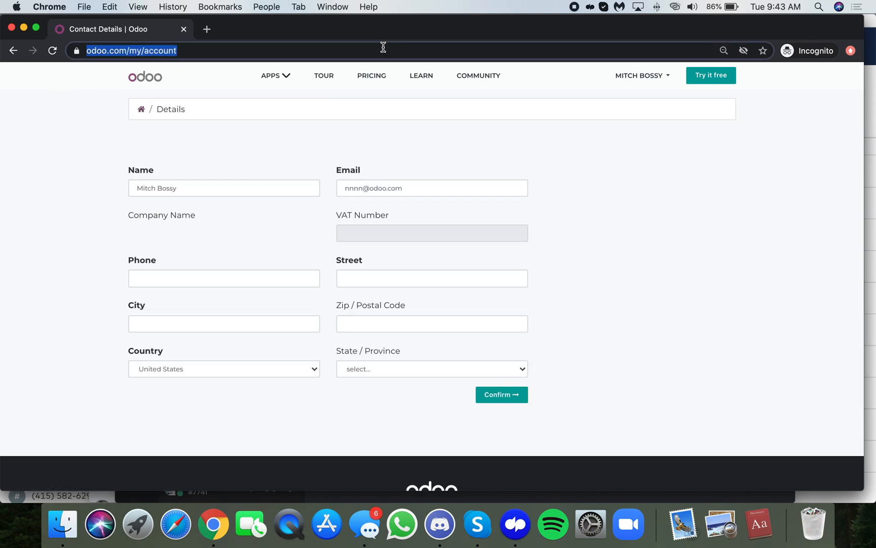
click(145, 77)
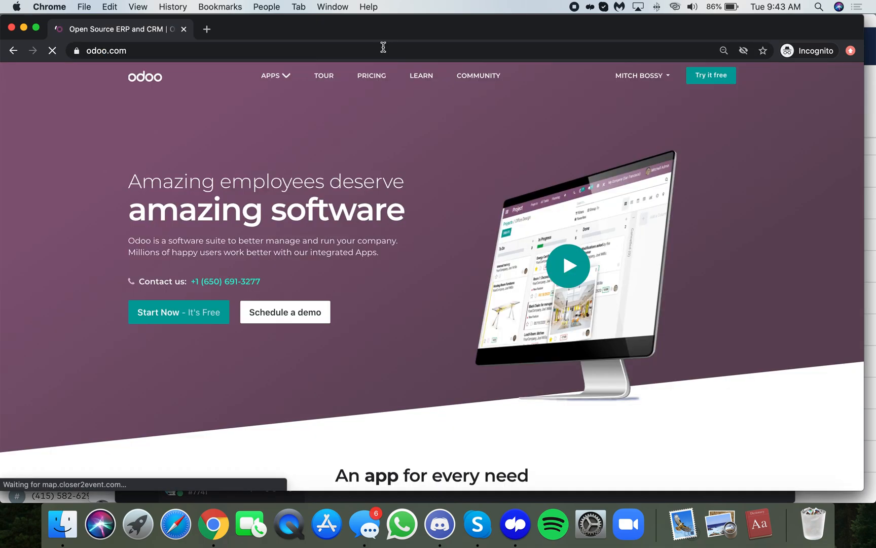